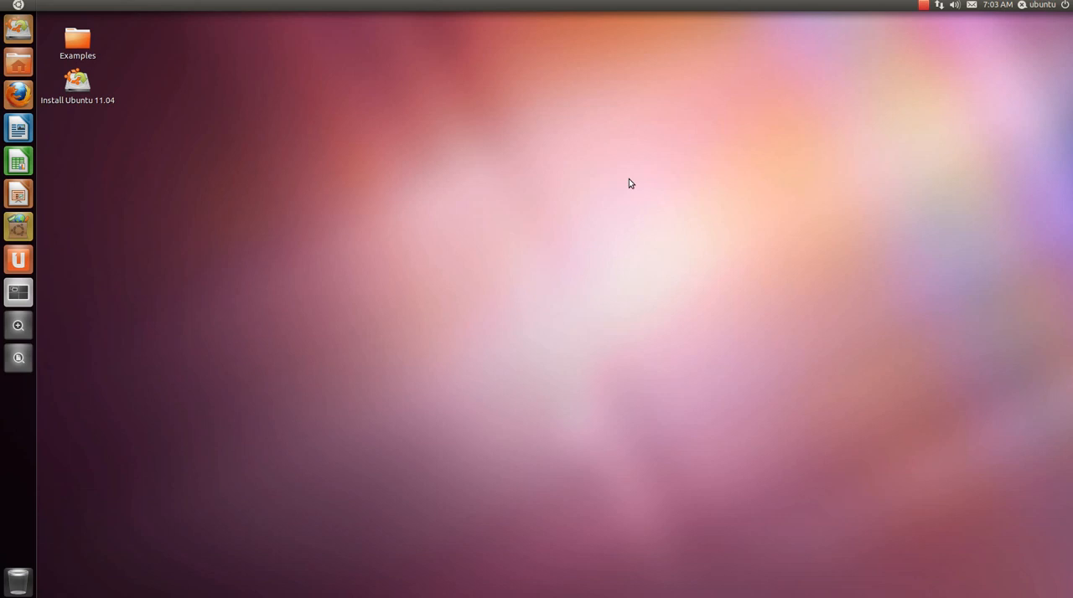
mouse_move(49, 299)
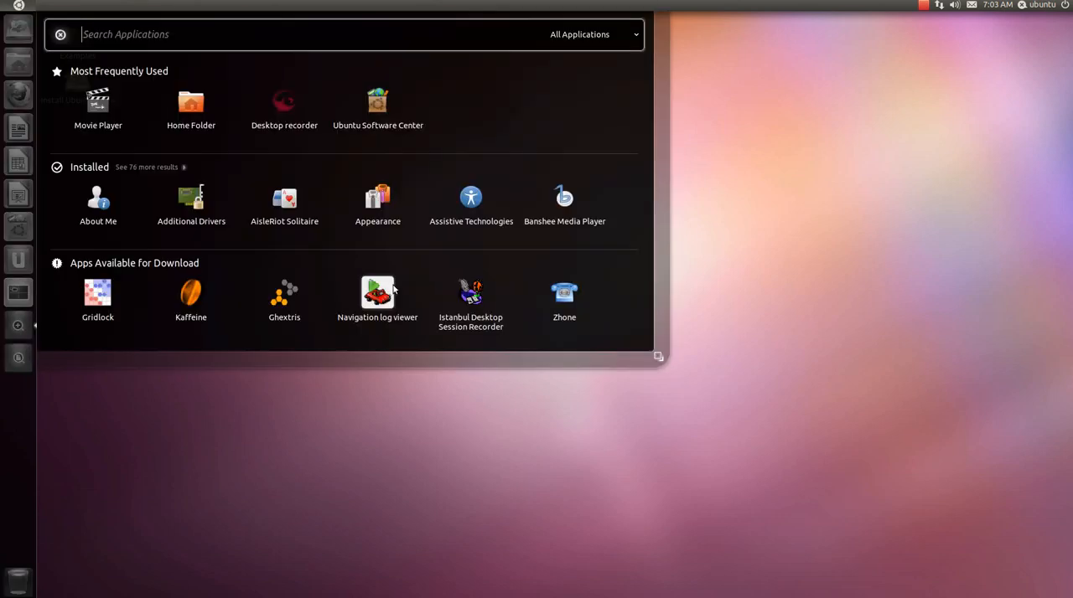
Filter the Dash to System applications and expand all installed results
click(580, 33)
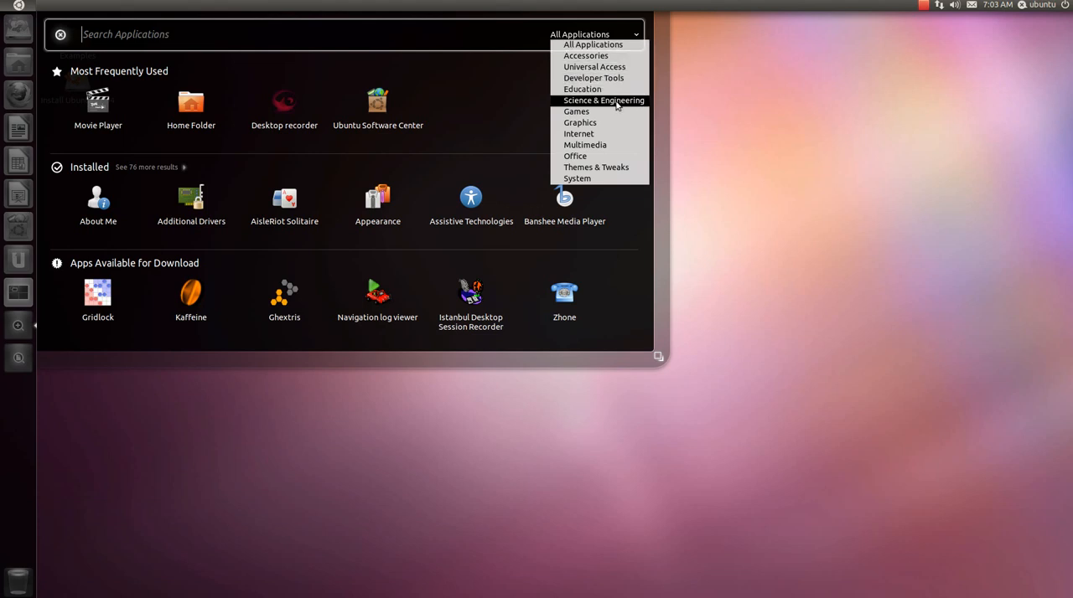
click(576, 178)
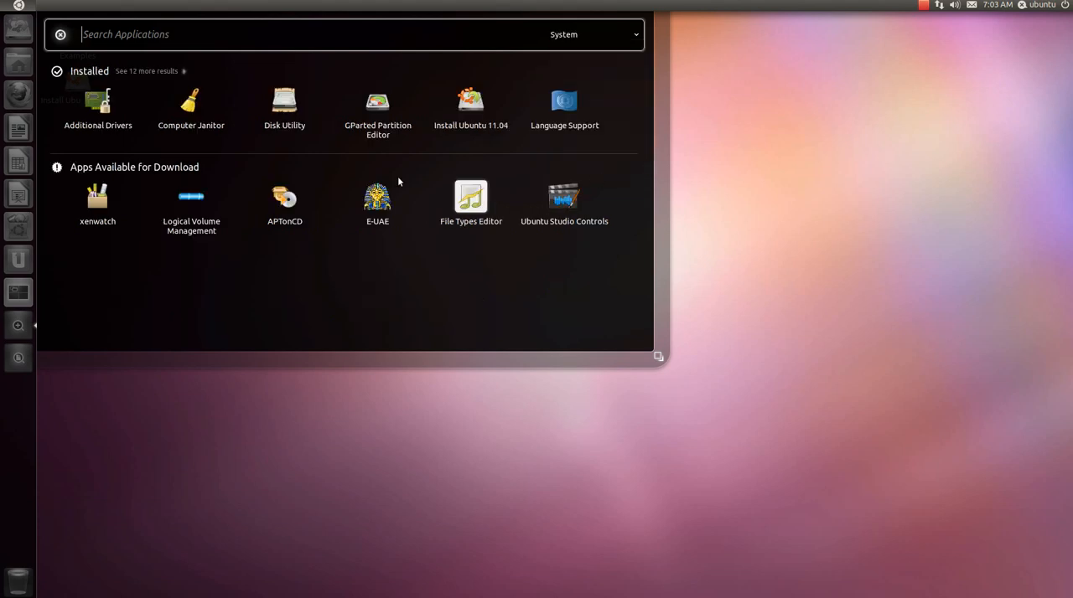
click(147, 70)
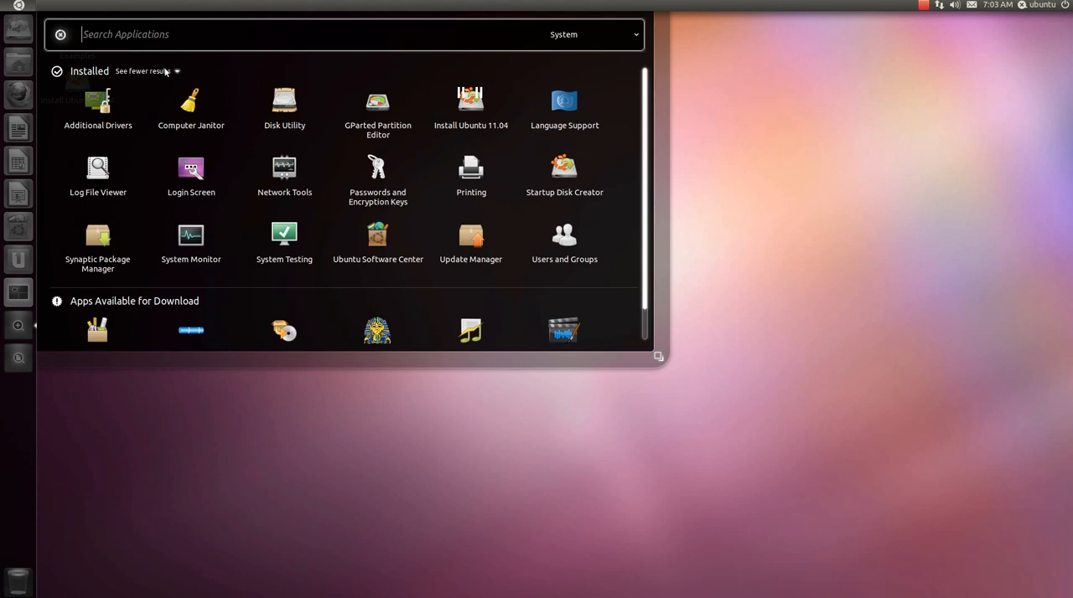
mouse_move(378, 167)
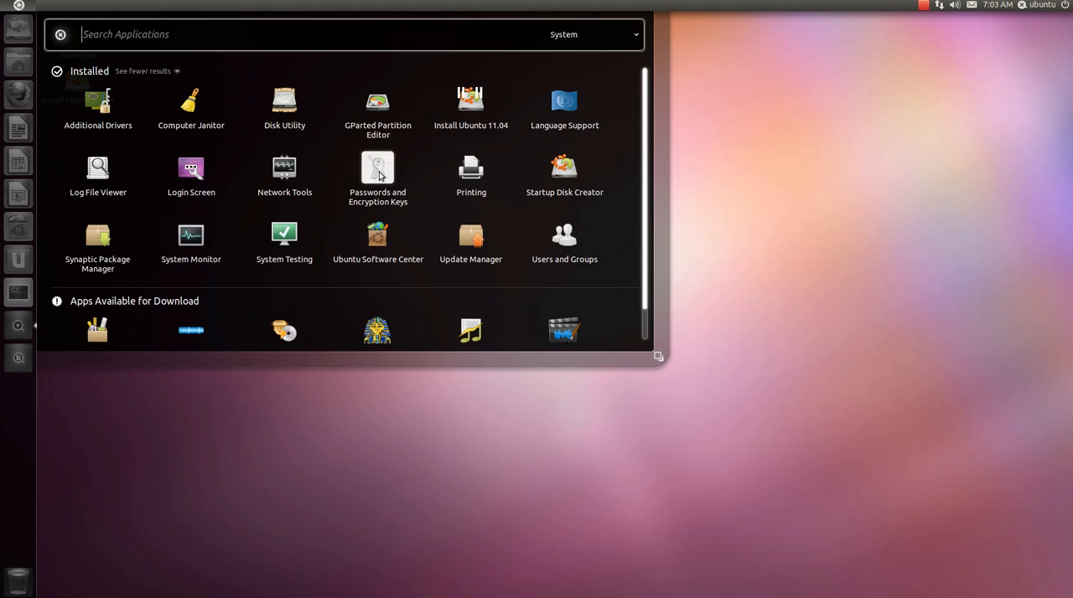
Launch Passwords and Encryption Keys and start a new item with PGP Key selected
key(Escape)
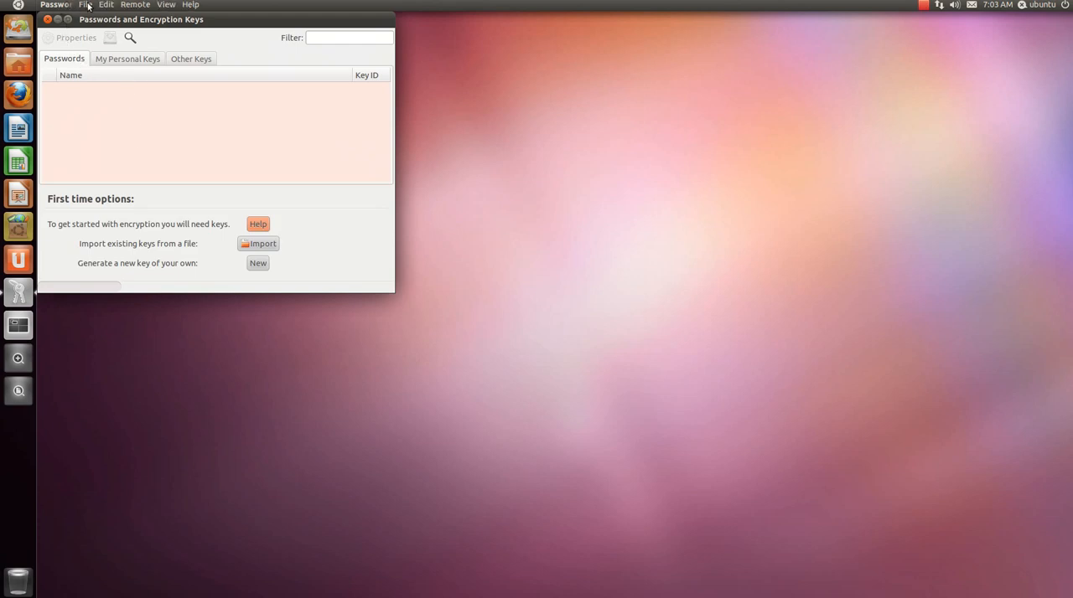
click(258, 263)
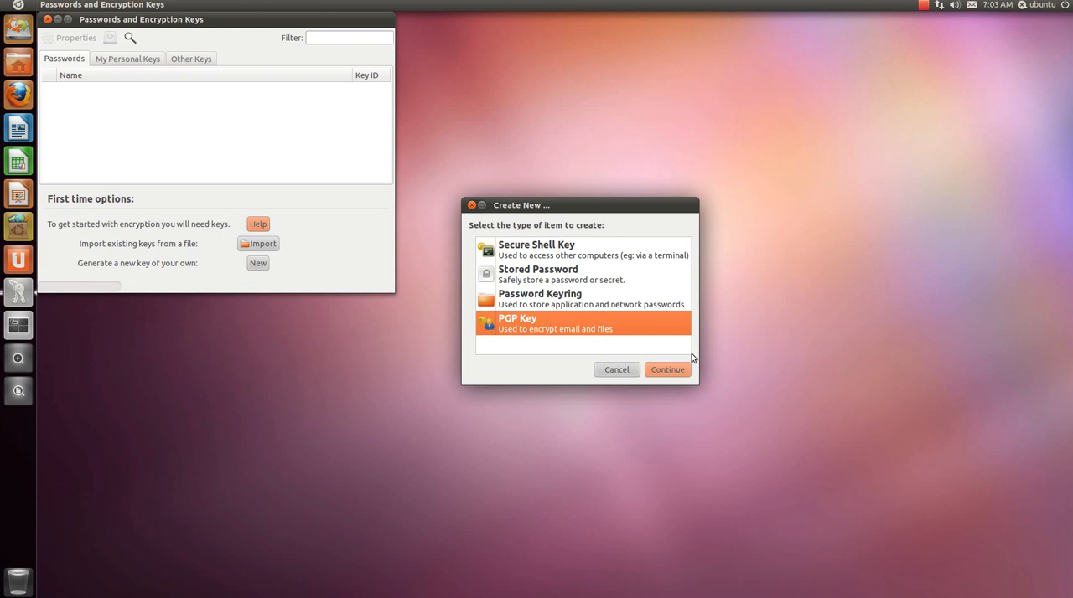
click(667, 369)
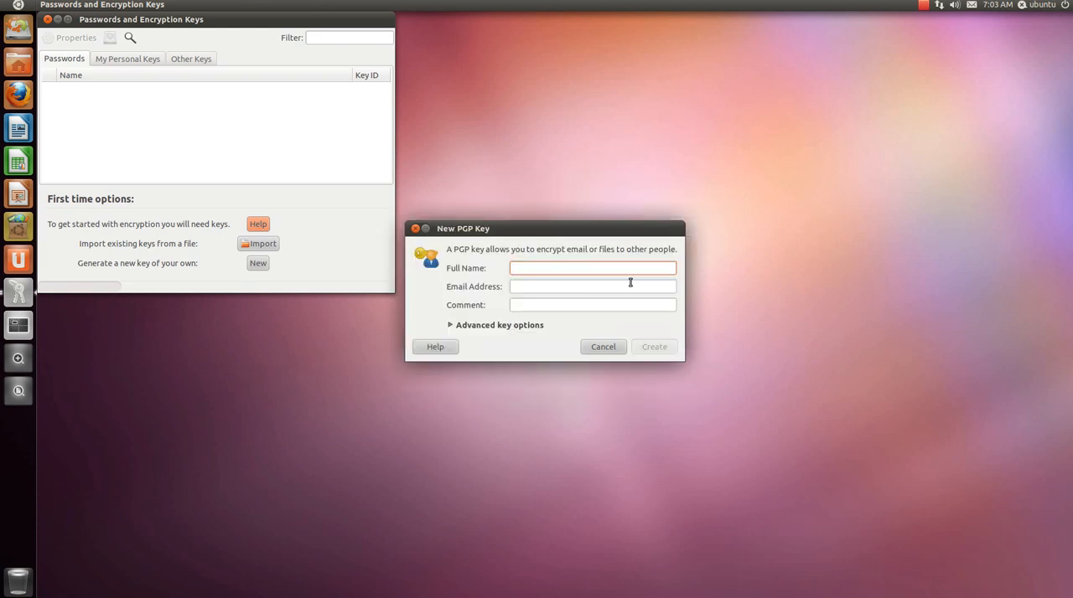
text(Joe Tester)
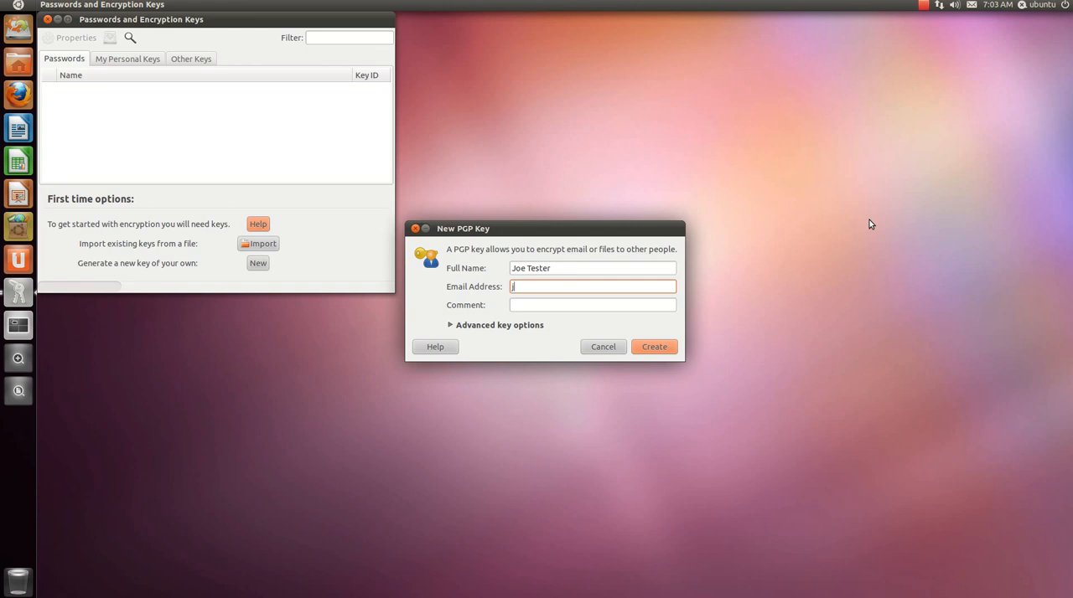
text(o)
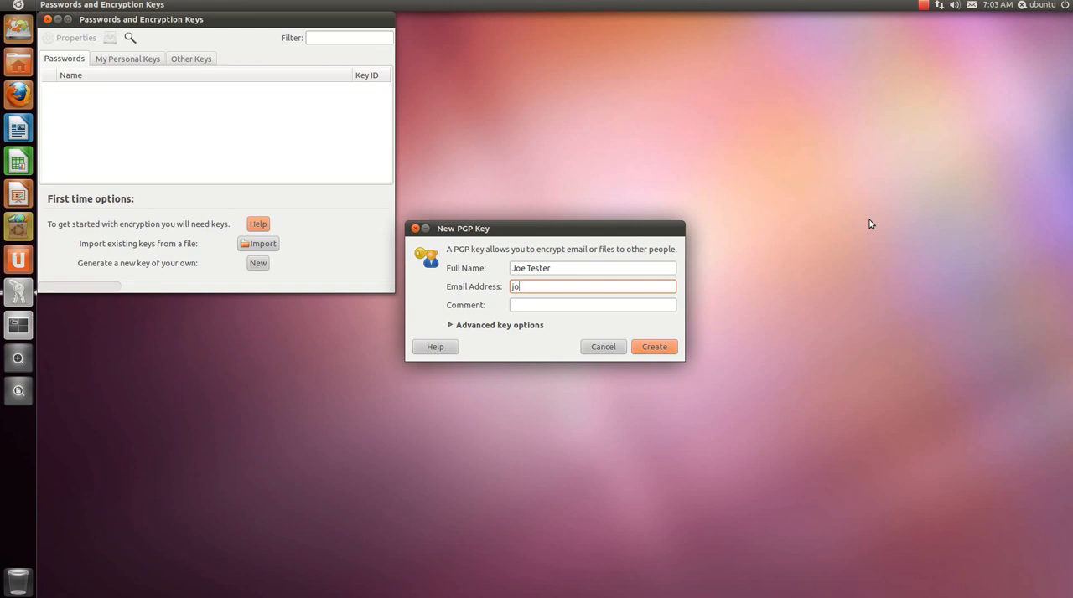
text(etester@)
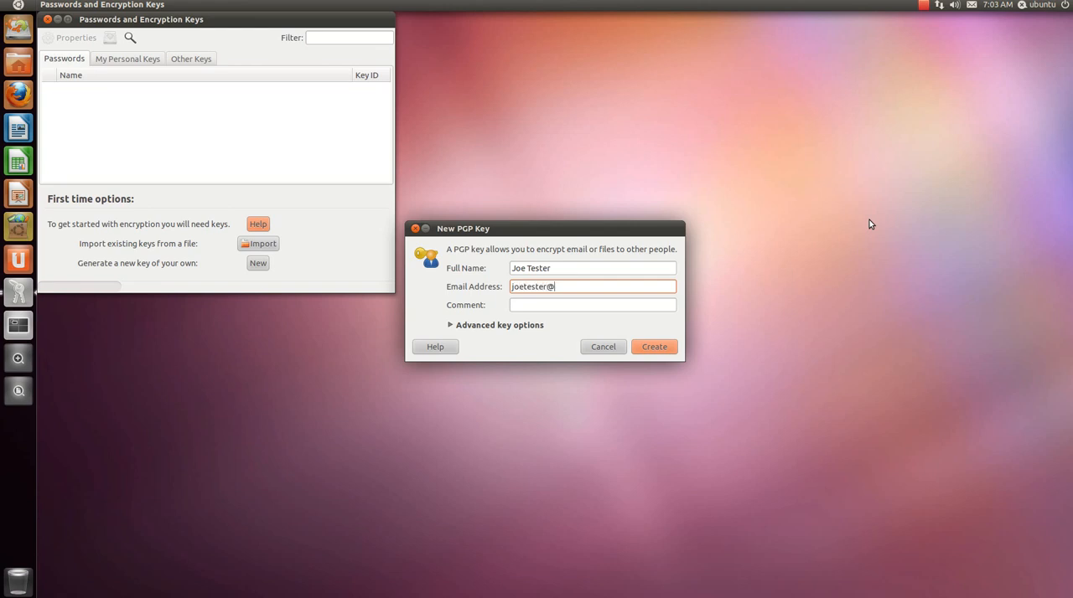
text(example.com)
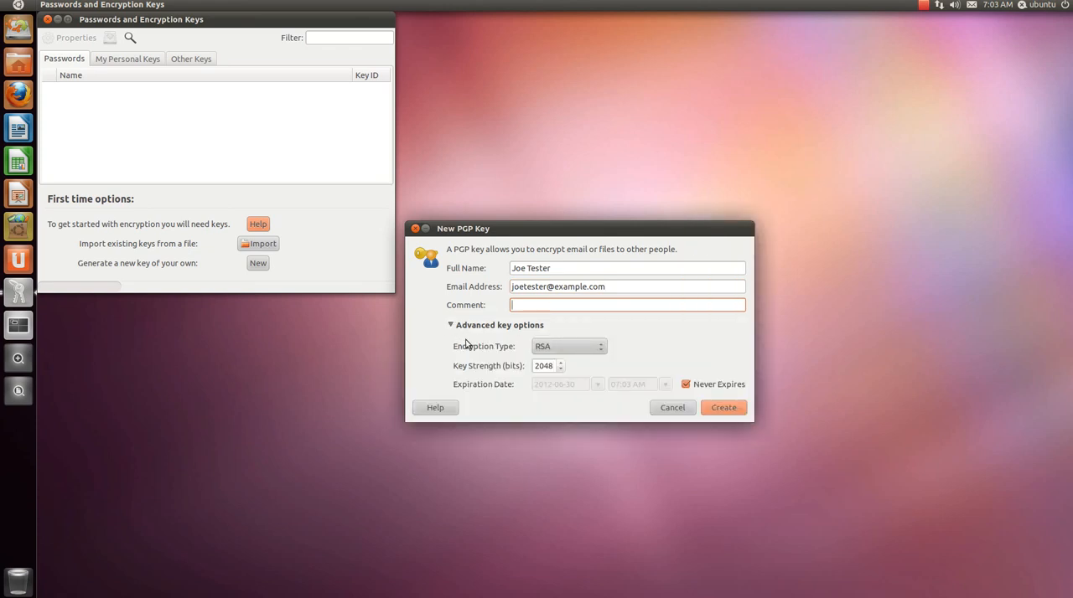
click(451, 326)
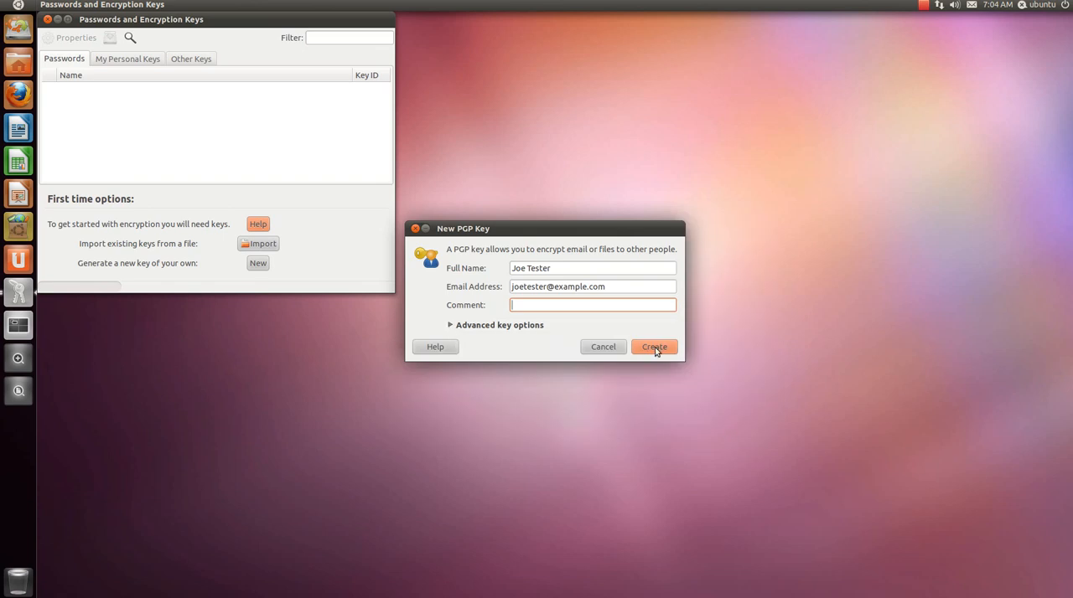
Create the key and enter the passphrase in both Password and Confirm fields
click(654, 347)
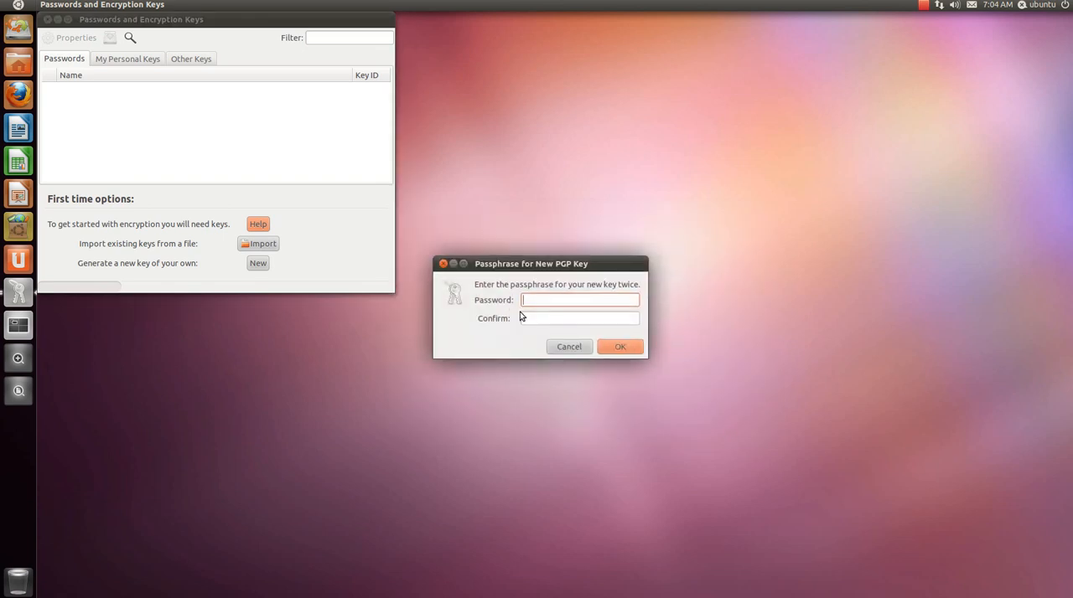
mouse_move(808, 244)
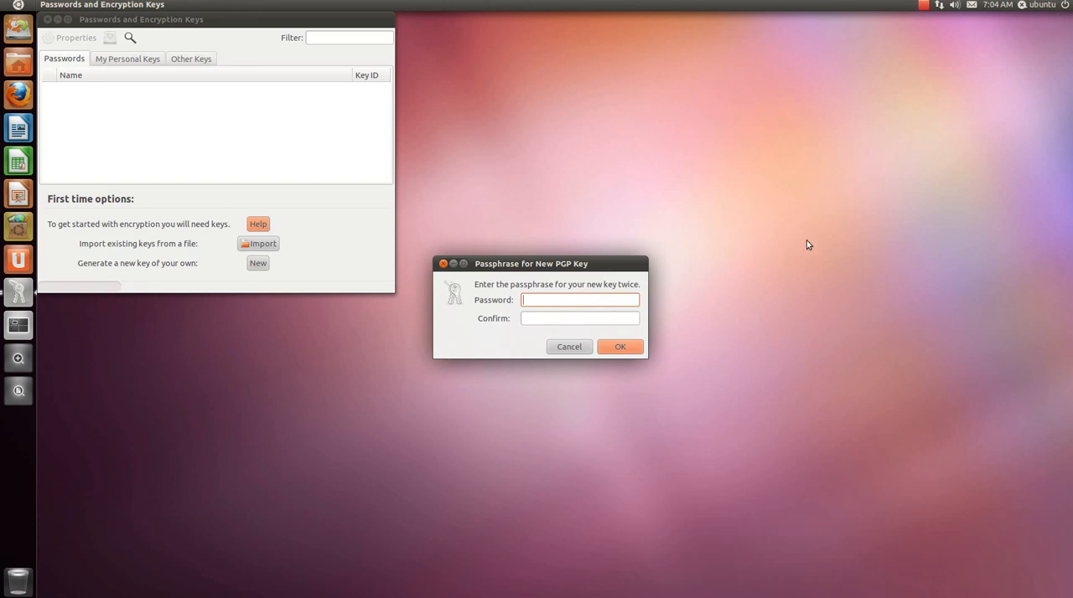
mouse_move(930, 231)
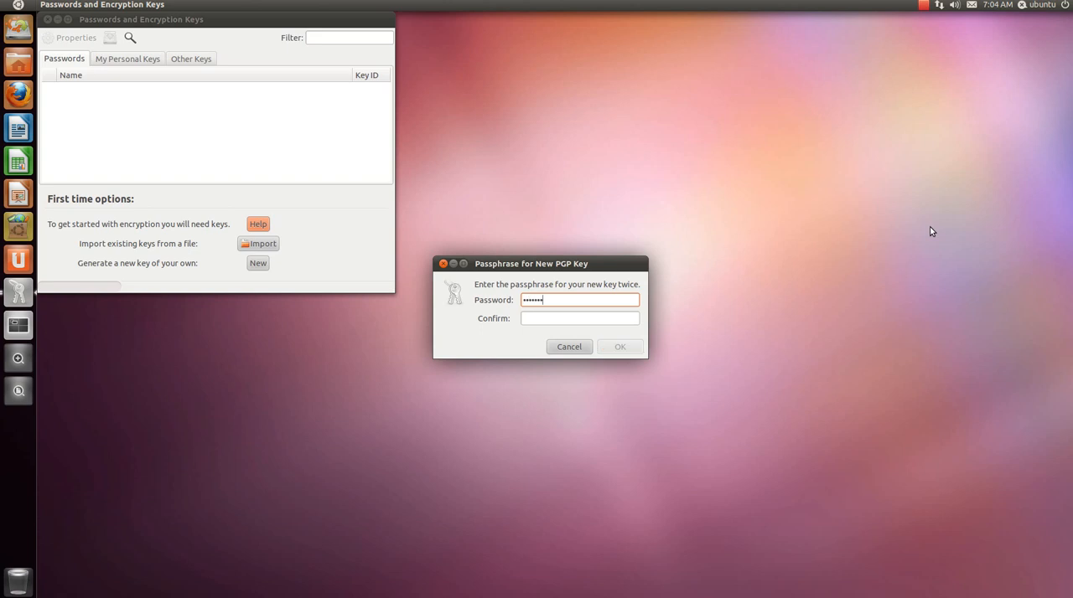
text(••)
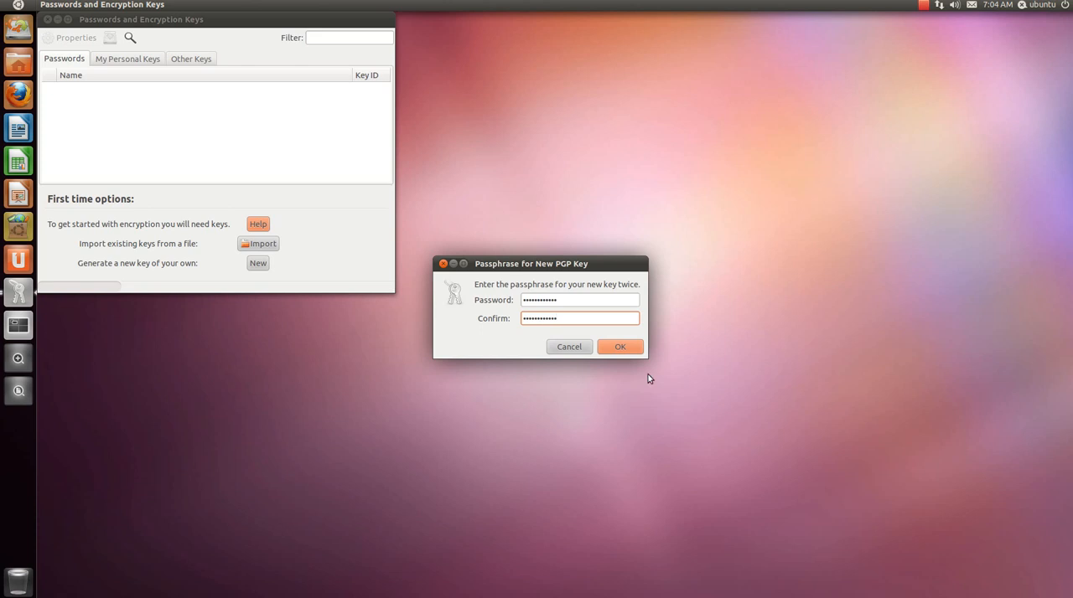
Accept the passphrase so the 'Generating key' progress dialog runs
click(620, 347)
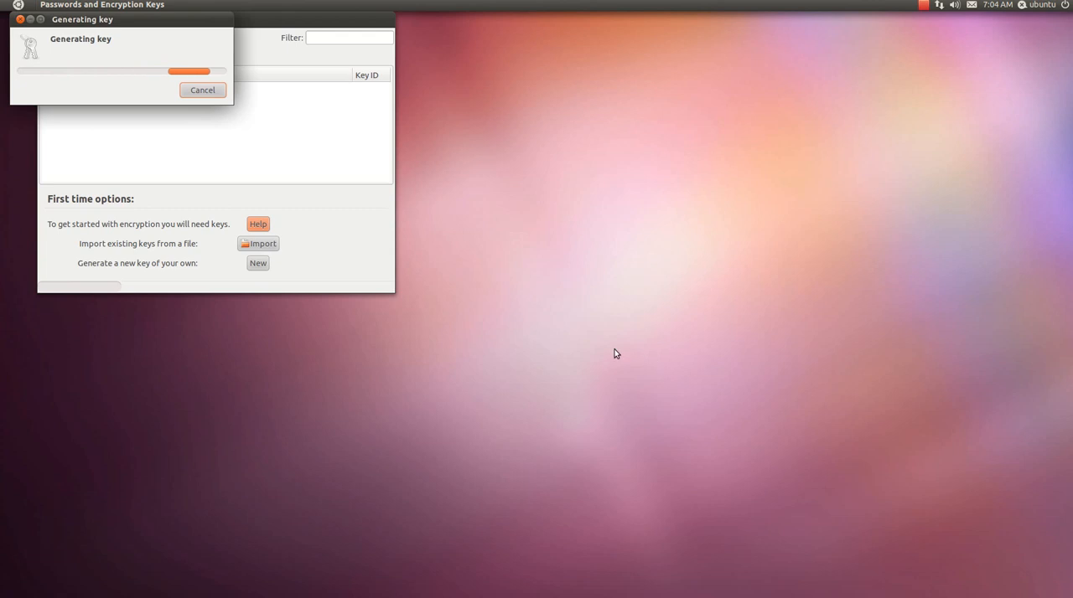
mouse_move(600, 362)
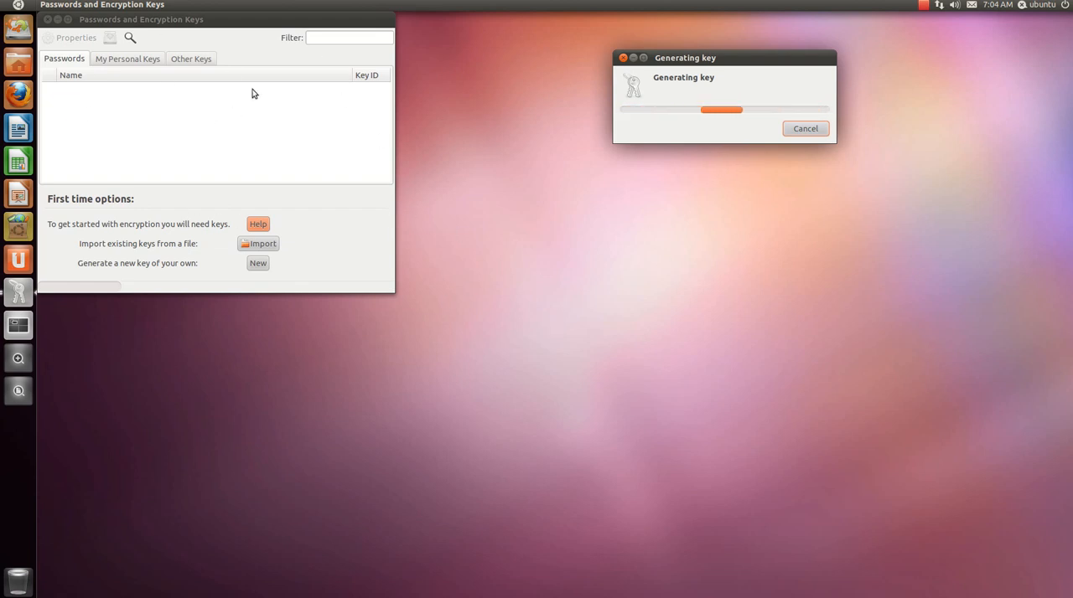
mouse_move(479, 208)
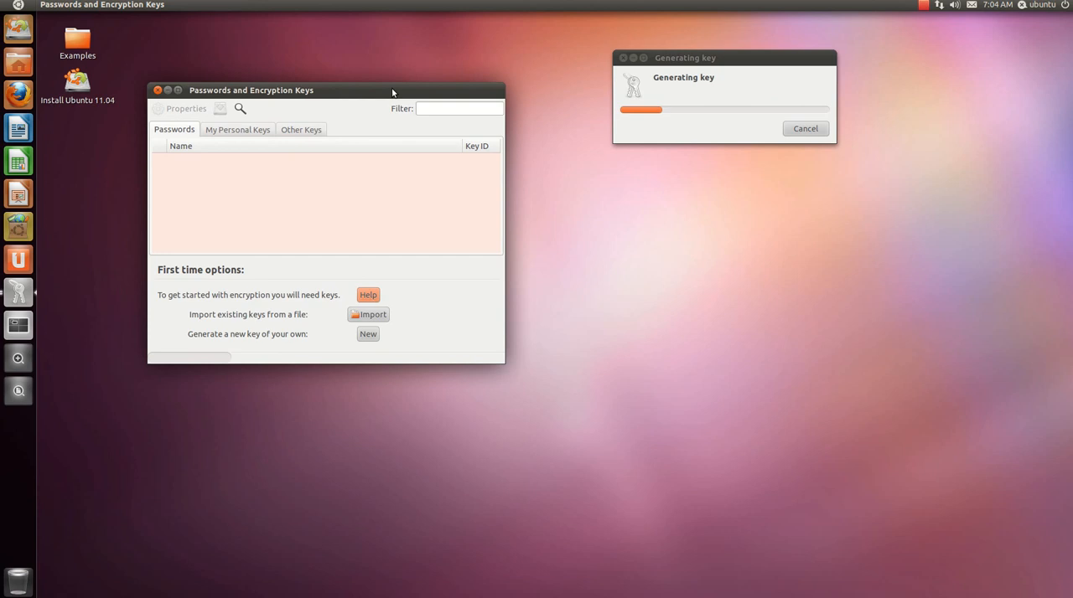
mouse_move(483, 122)
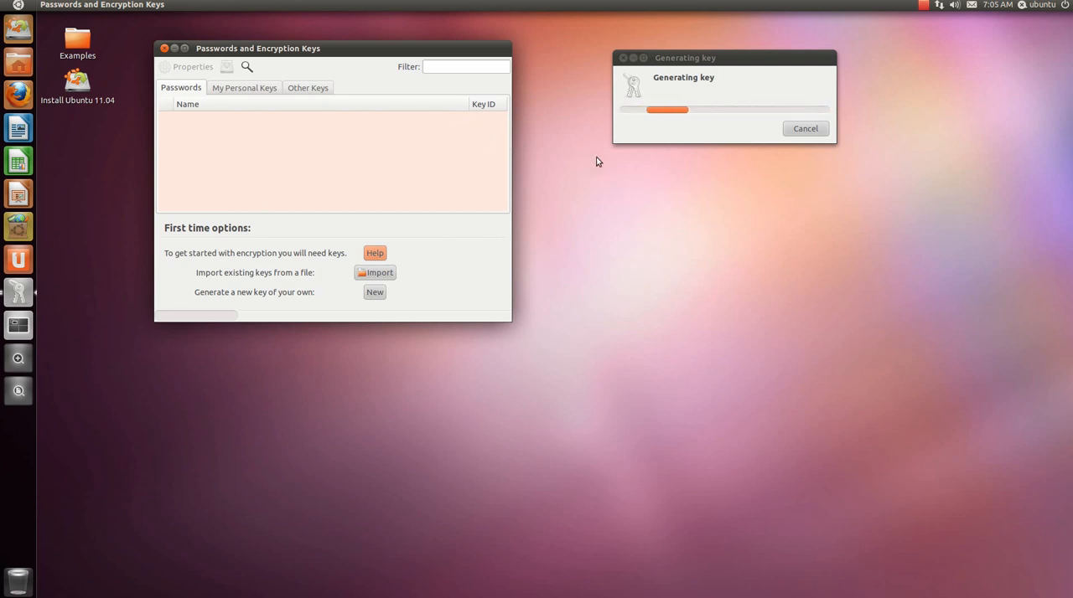
mouse_move(678, 262)
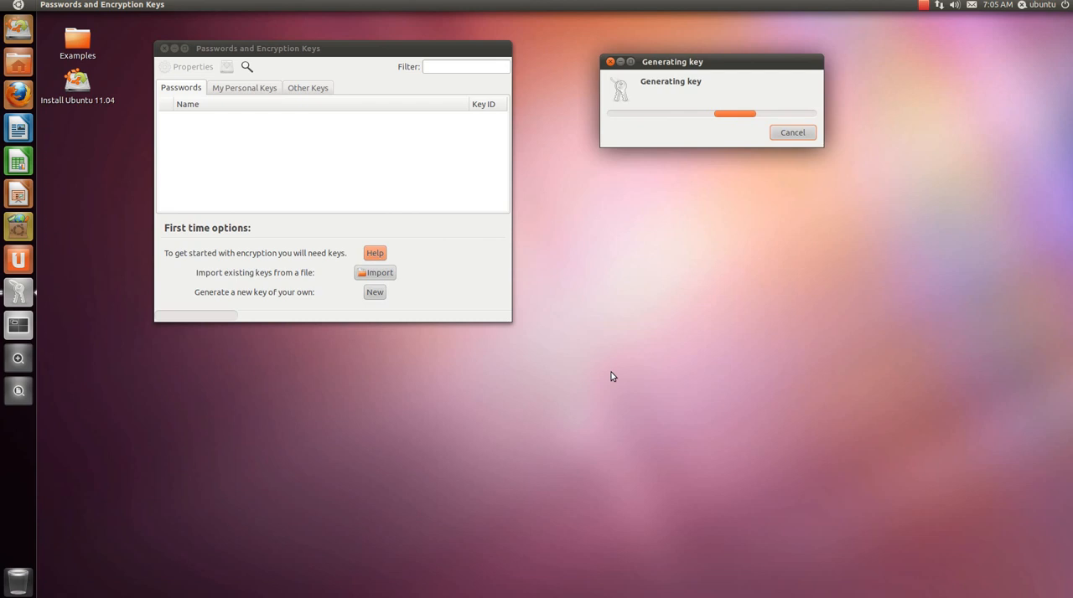
mouse_move(607, 385)
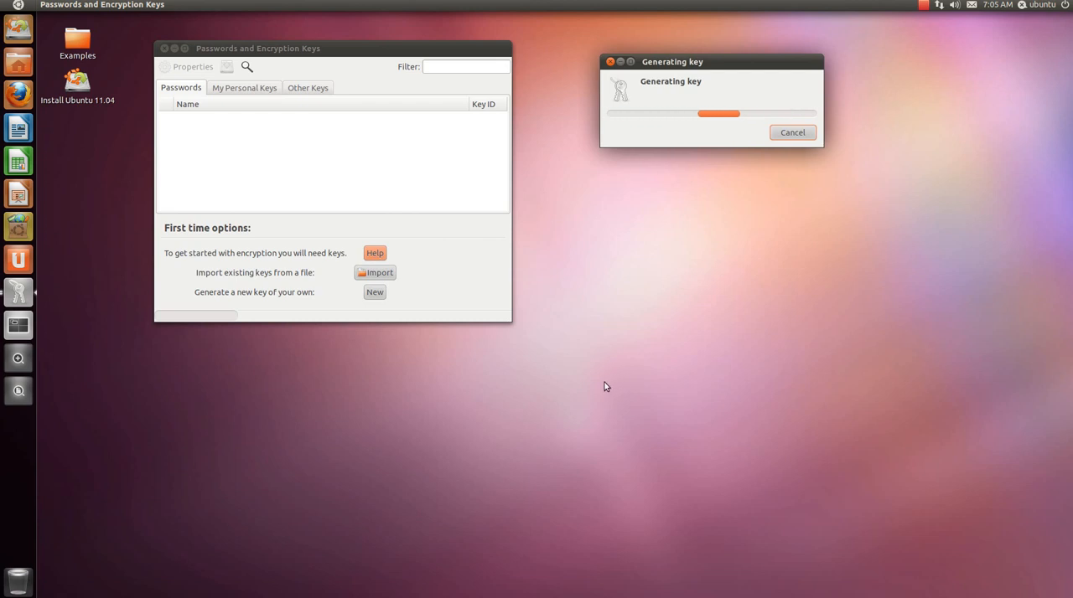
mouse_move(600, 384)
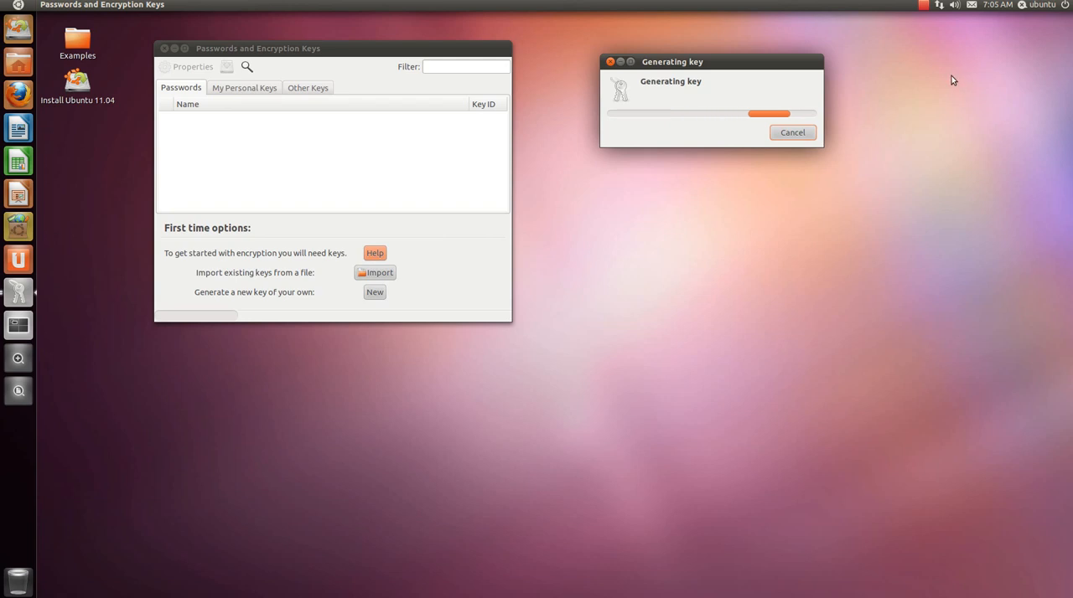
mouse_move(928, 77)
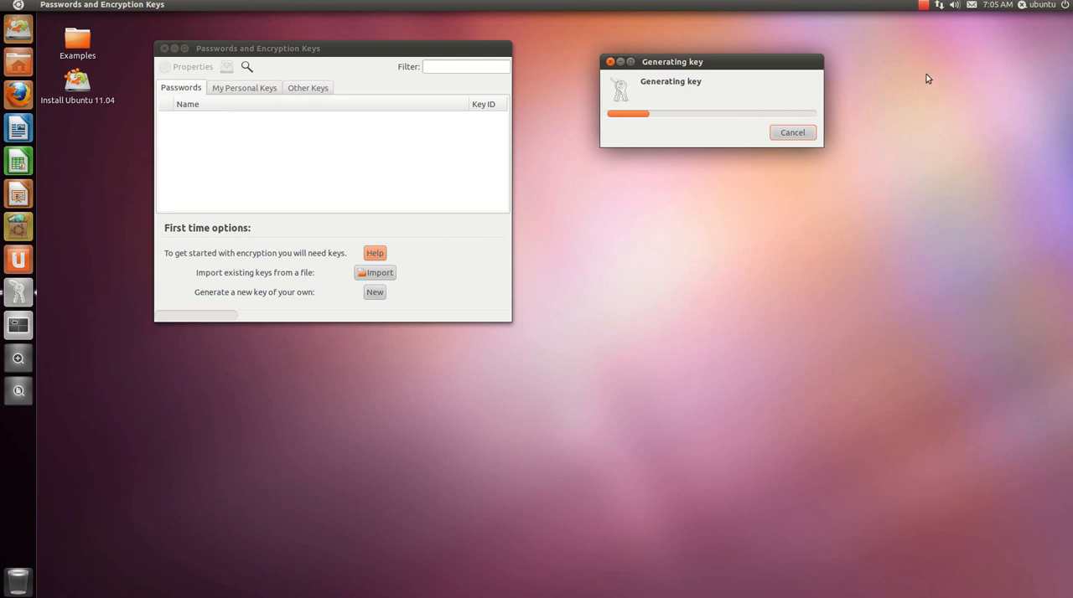
Show My Personal Keys so Joe Tester's new PGP key appears in the list
click(926, 5)
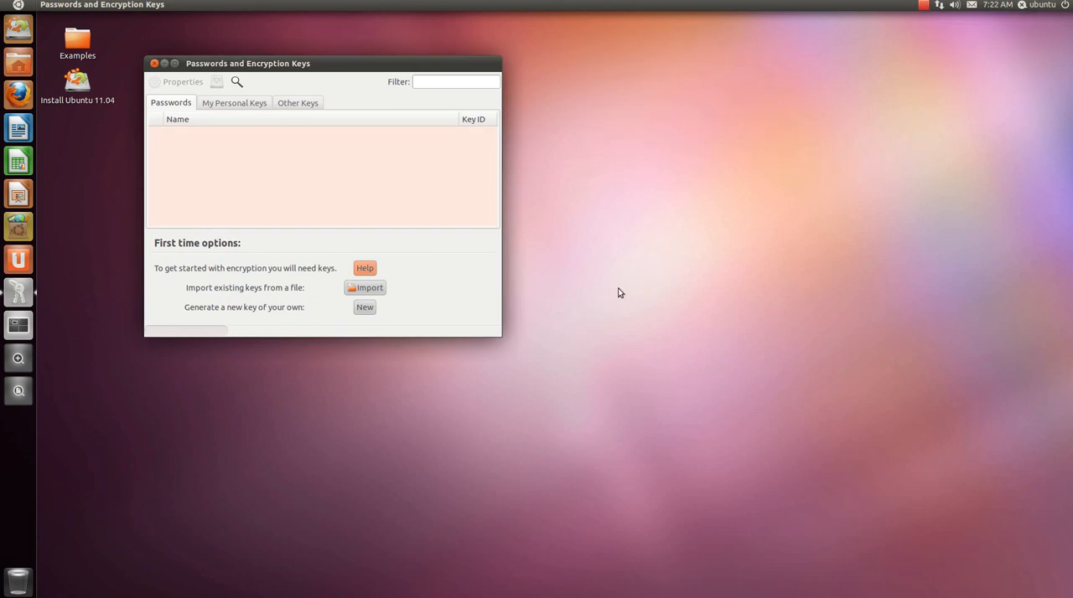
mouse_move(832, 238)
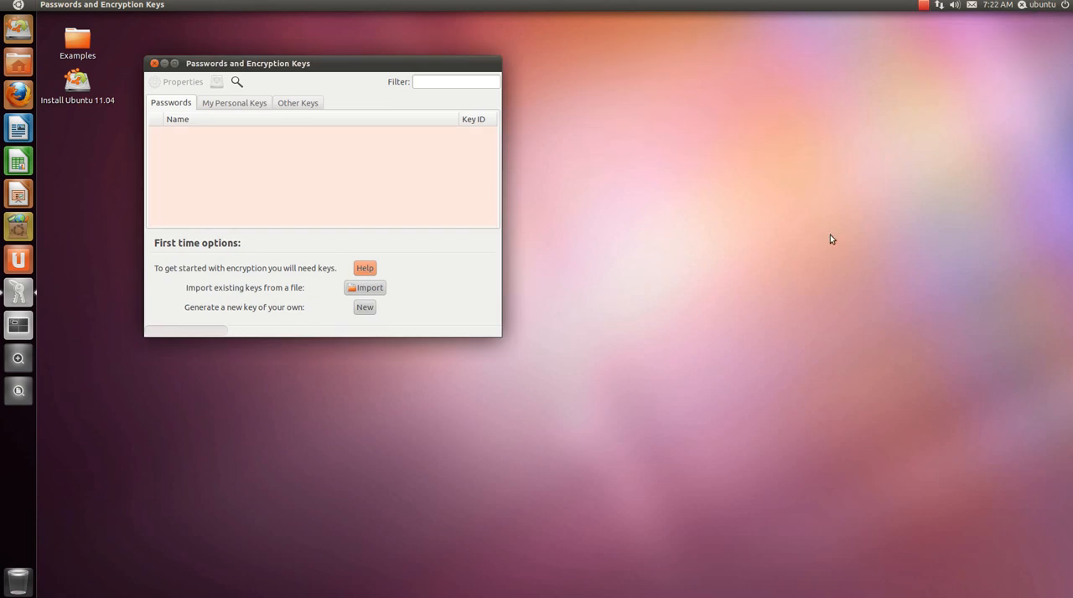
mouse_move(679, 263)
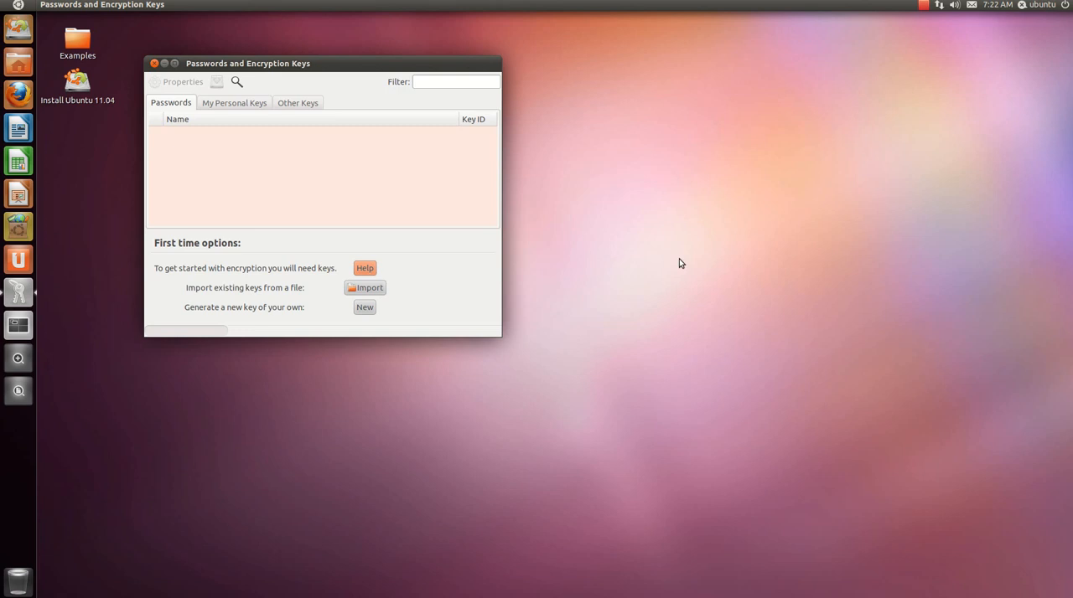
mouse_move(782, 171)
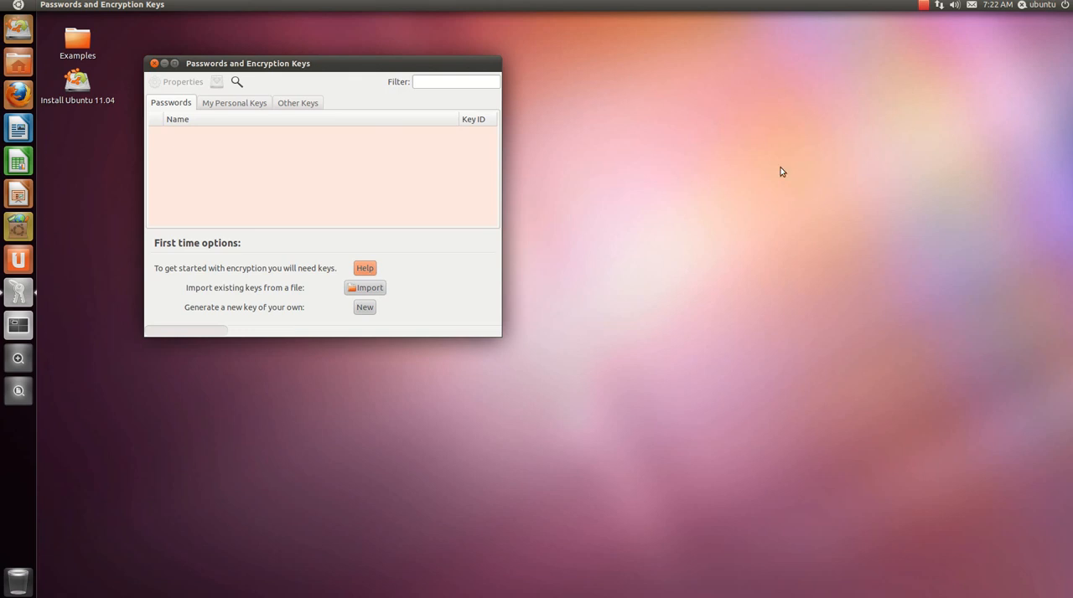
mouse_move(178, 145)
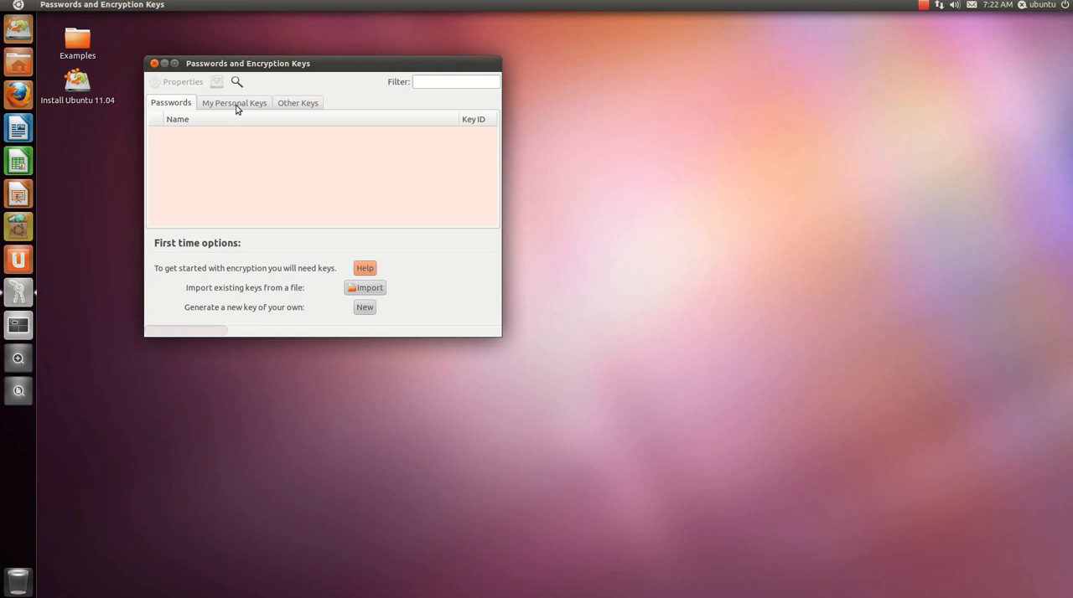
click(234, 102)
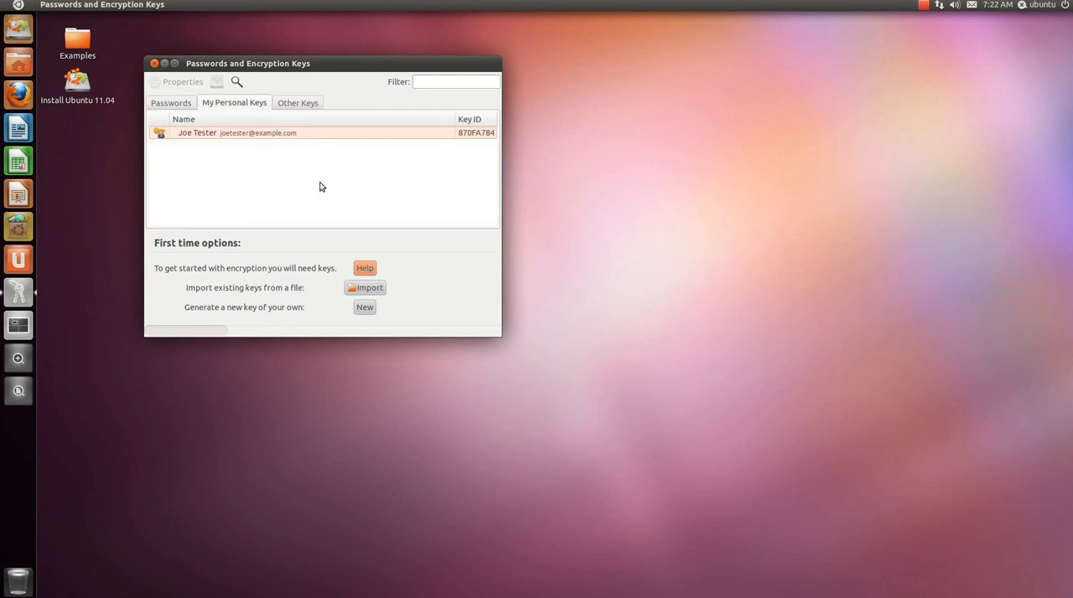
mouse_move(359, 188)
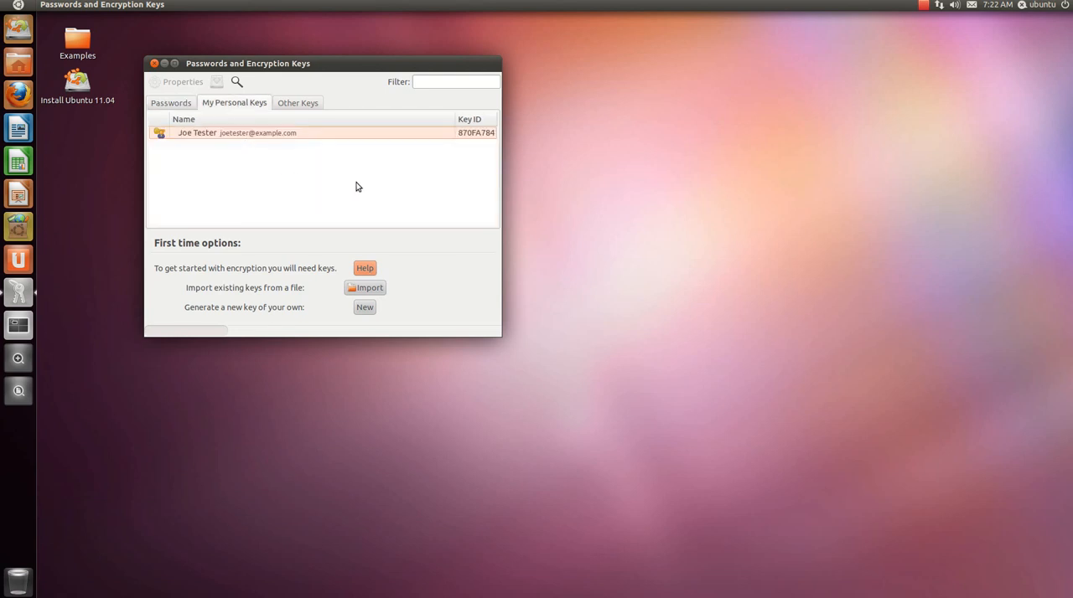